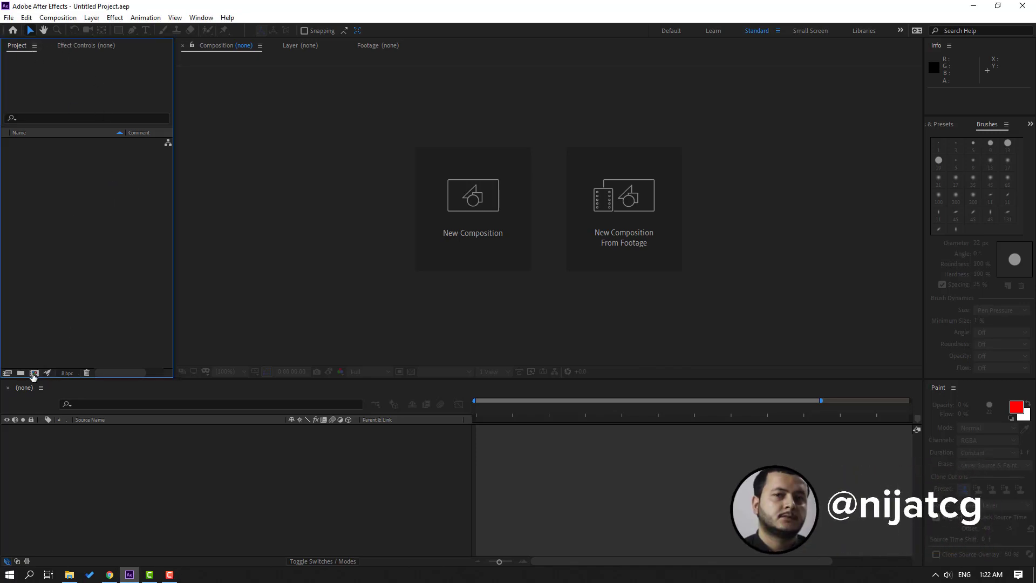
{"action": "mouse_move", "coordinate": [33, 375]}
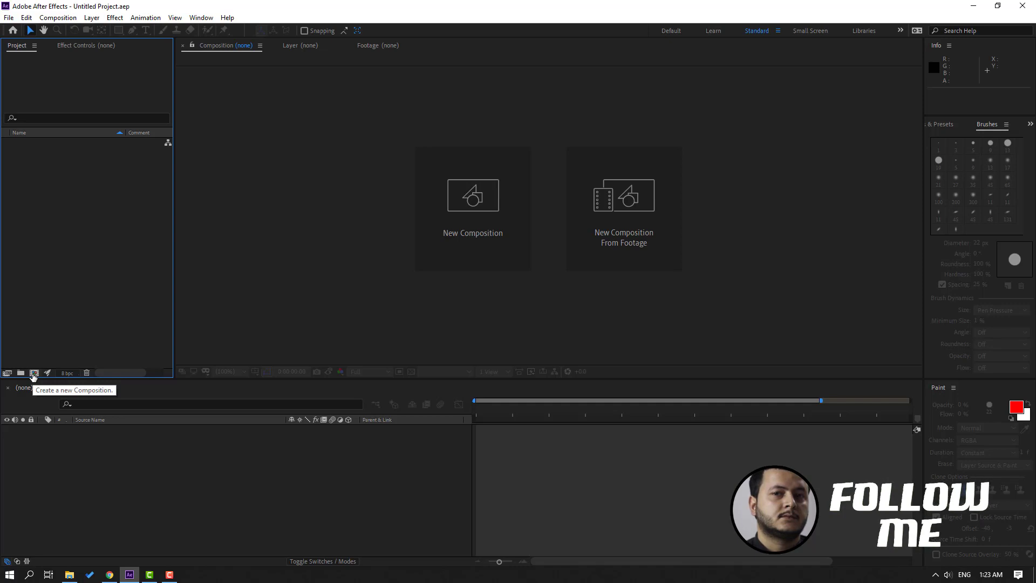
Step: Open and dismiss new-composition settings from the Project panel, viewer and Composition menu
{"action": "left_click", "coordinate": [35, 373]}
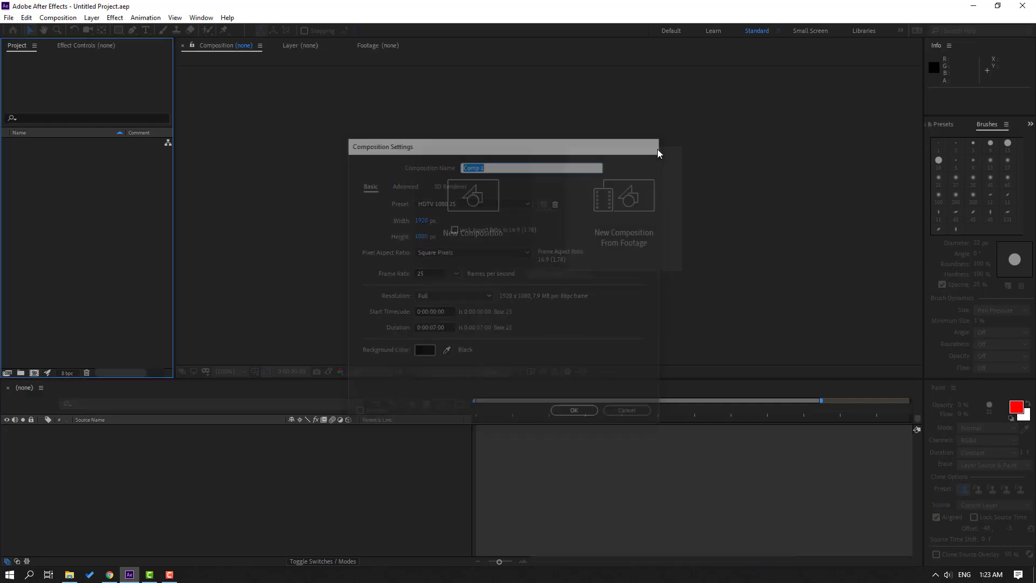
{"action": "left_click", "coordinate": [625, 409]}
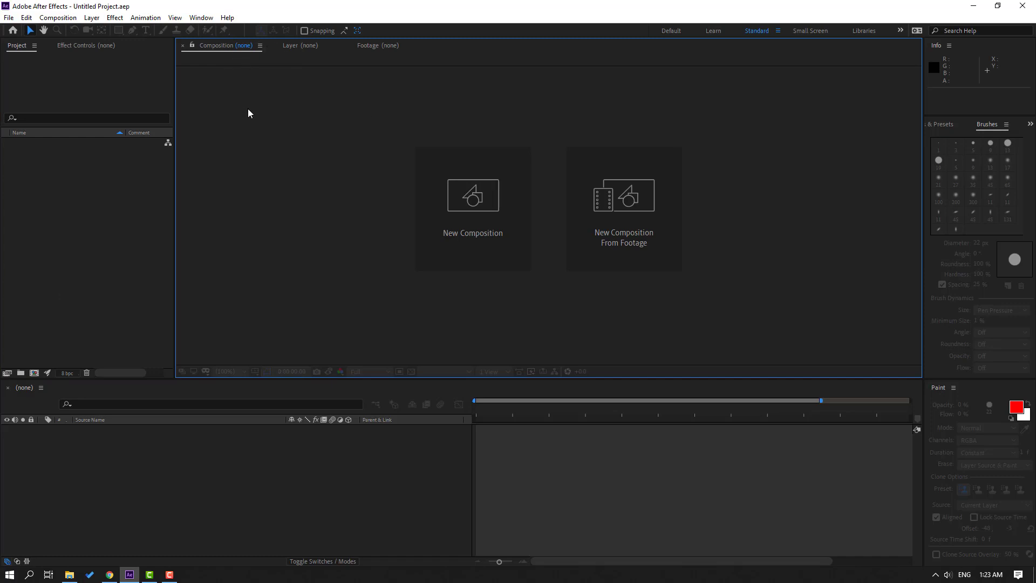
{"action": "mouse_move", "coordinate": [473, 195]}
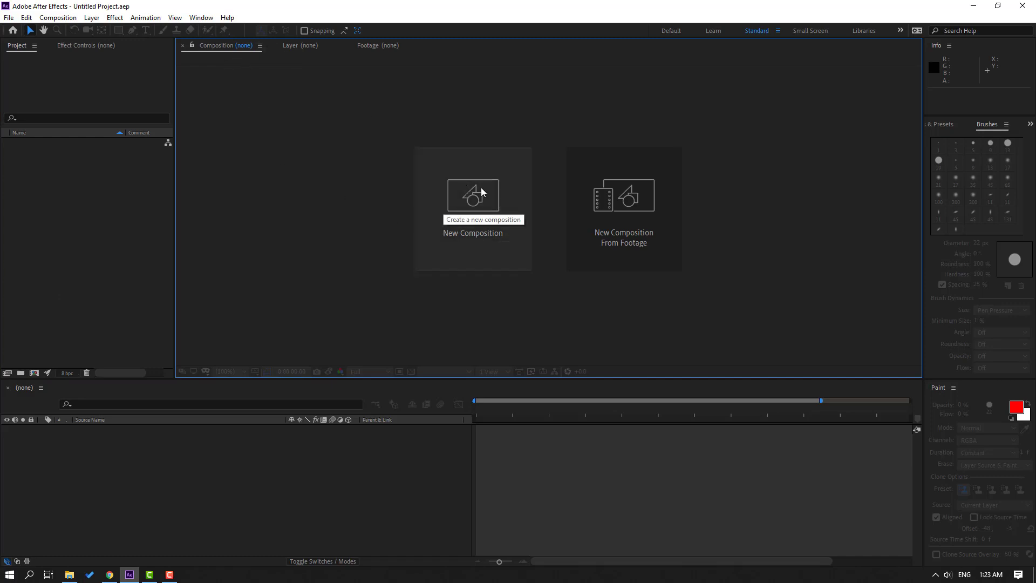
{"action": "left_click", "coordinate": [472, 195]}
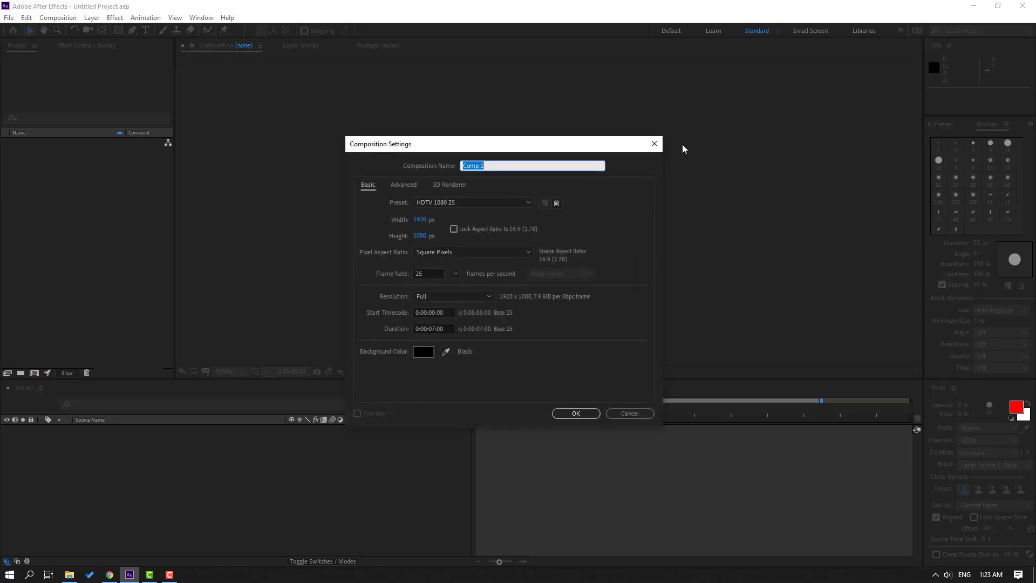
{"action": "left_click", "coordinate": [628, 412]}
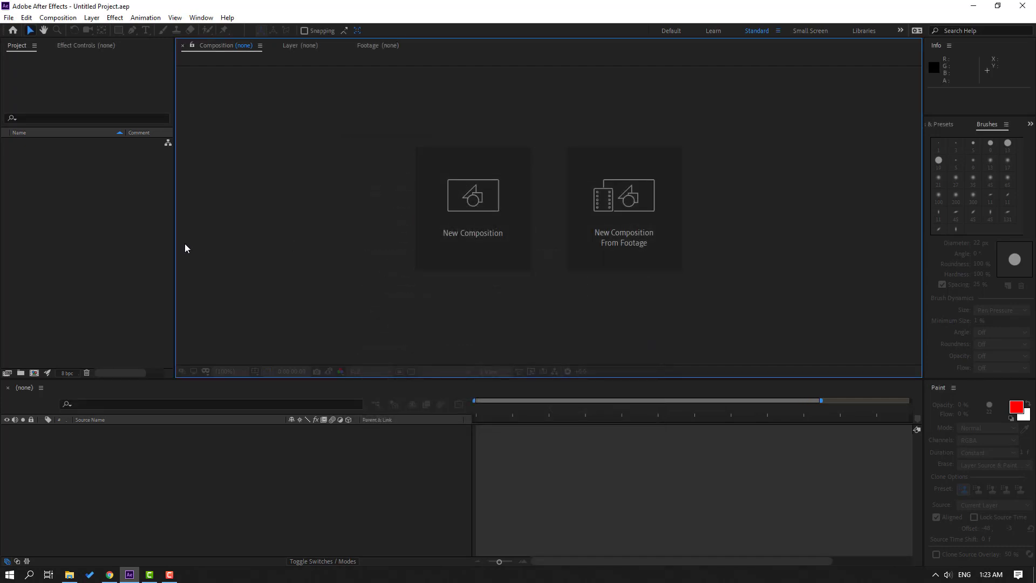
{"action": "mouse_move", "coordinate": [58, 18]}
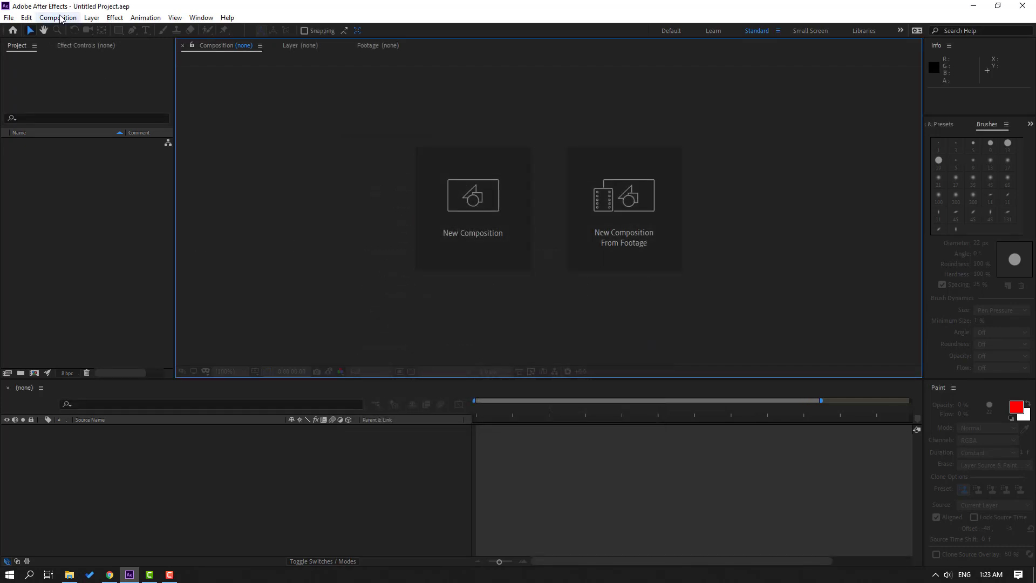
{"action": "left_click", "coordinate": [58, 18]}
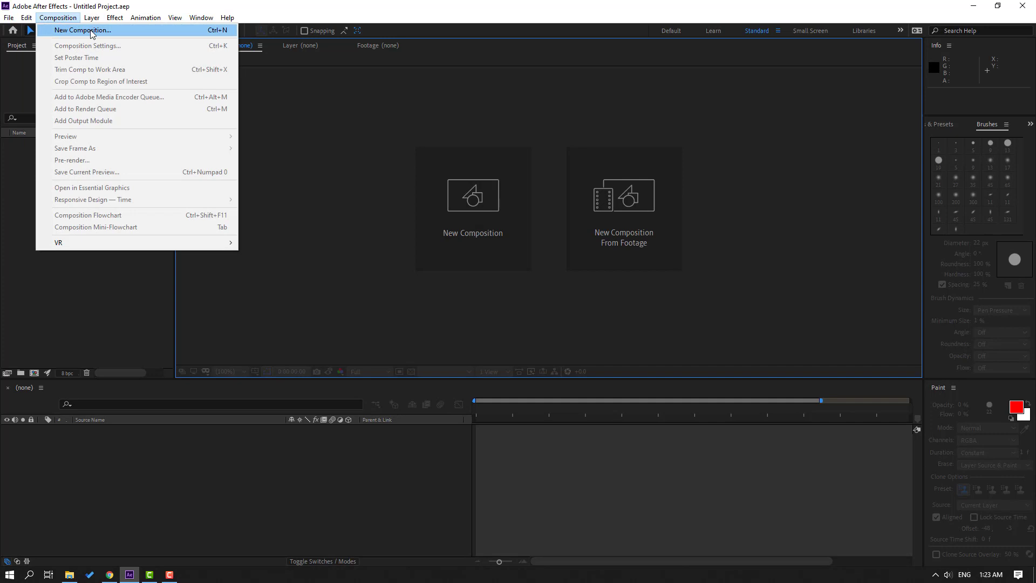
{"action": "mouse_move", "coordinate": [119, 32]}
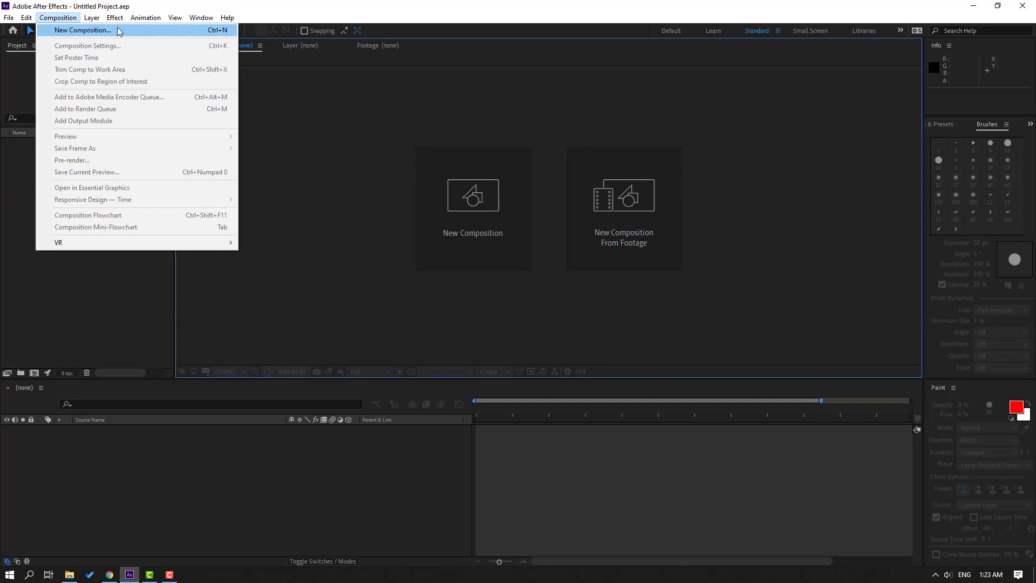
{"action": "left_click", "coordinate": [227, 17]}
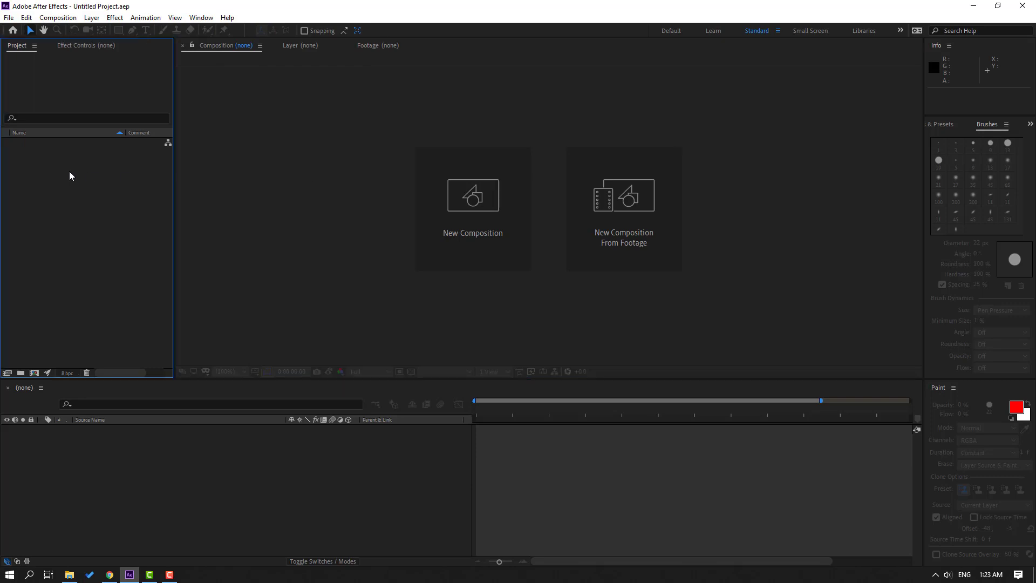
Step: Create a new composition from the Project panel's context menu and name it 'Beginner'
{"action": "right_click", "coordinate": [70, 175]}
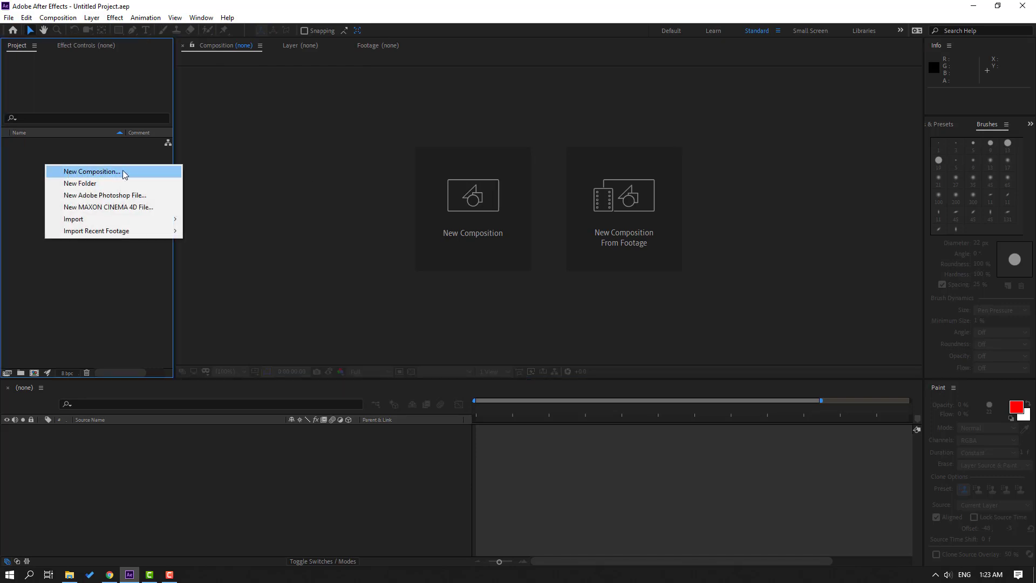
{"action": "left_click", "coordinate": [91, 171]}
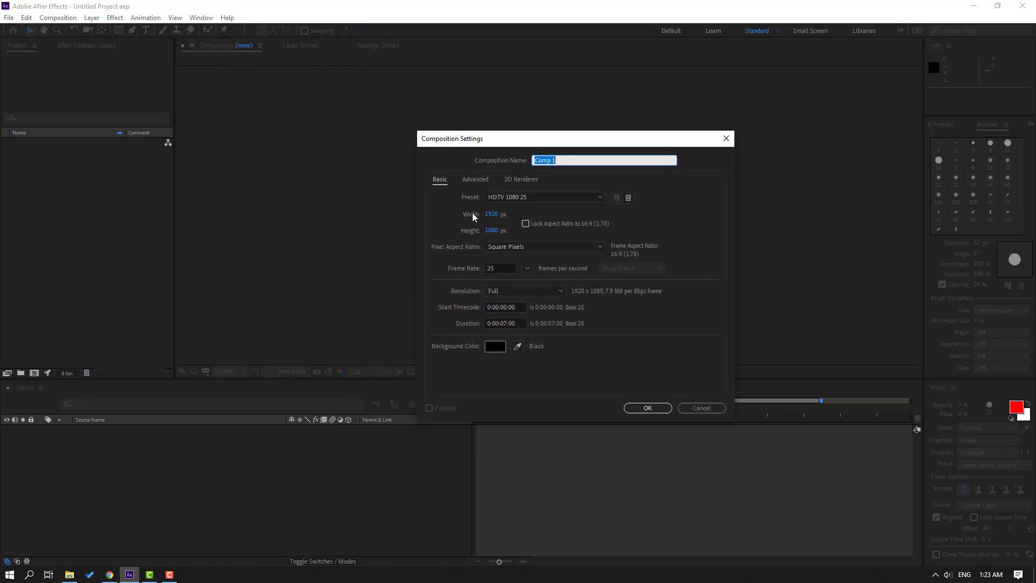
{"action": "left_click", "coordinate": [587, 160]}
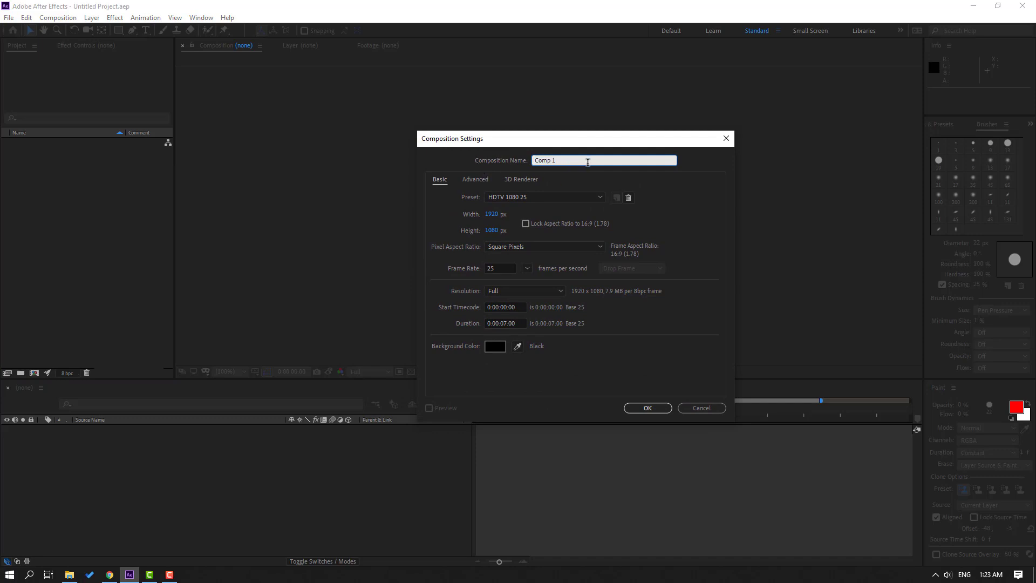
{"action": "type", "text": "Beginner"}
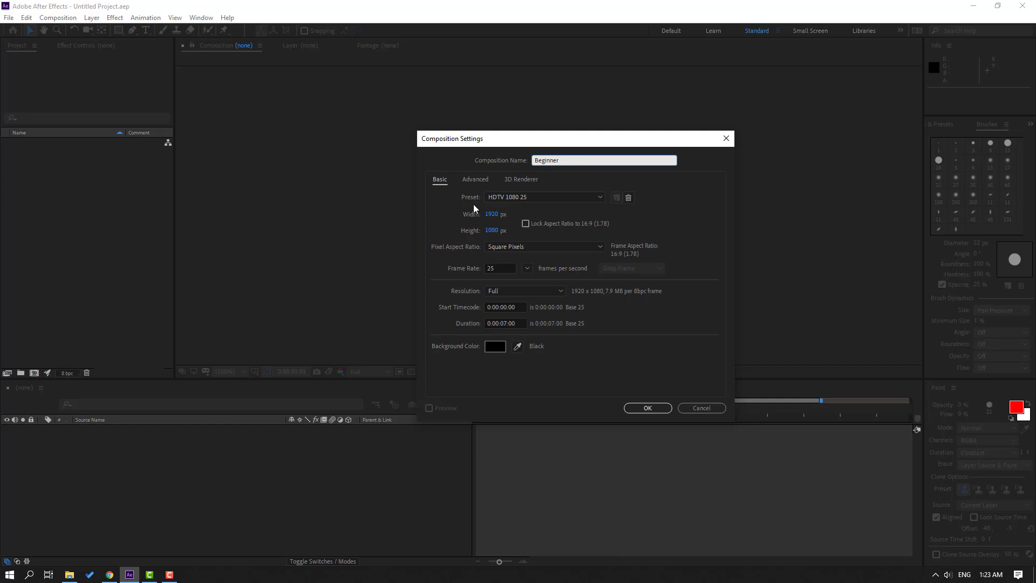
Step: Browse the composition presets and keep Square Pixels as the pixel aspect ratio
{"action": "left_click", "coordinate": [542, 197]}
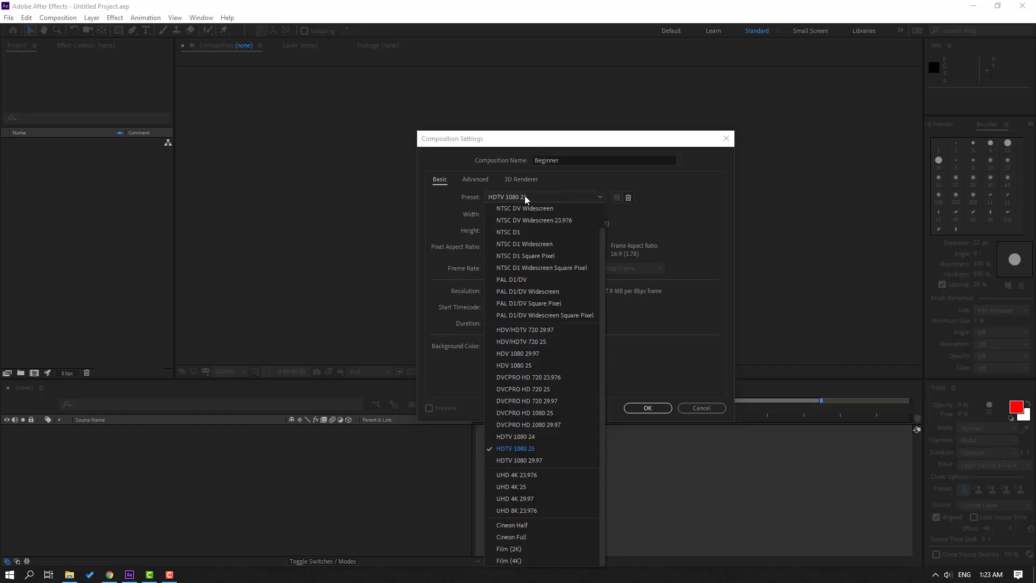
{"action": "scroll", "scroll_direction": "up", "scroll_amount": 3}
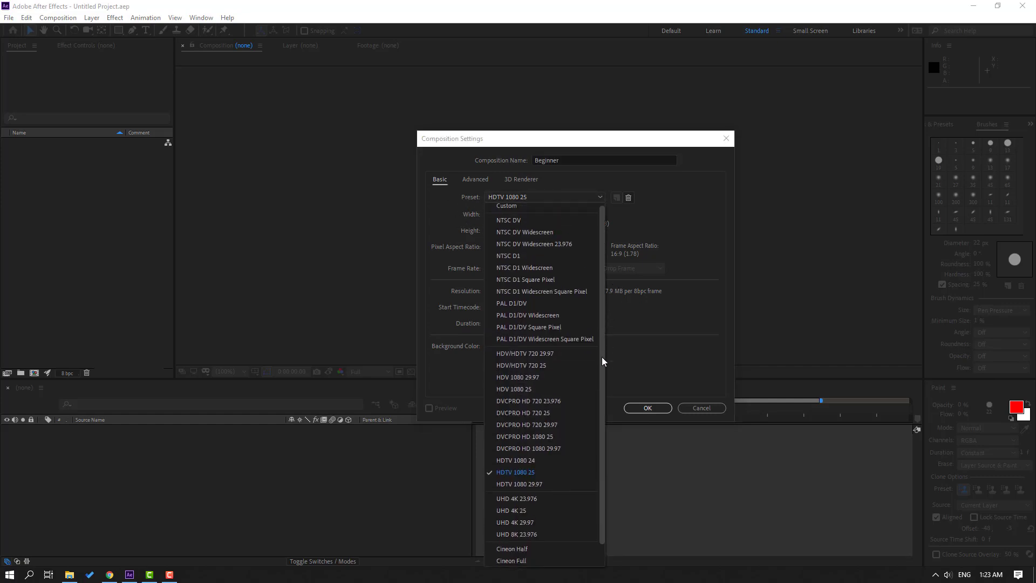
{"action": "scroll", "scroll_direction": "down", "scroll_amount": 3}
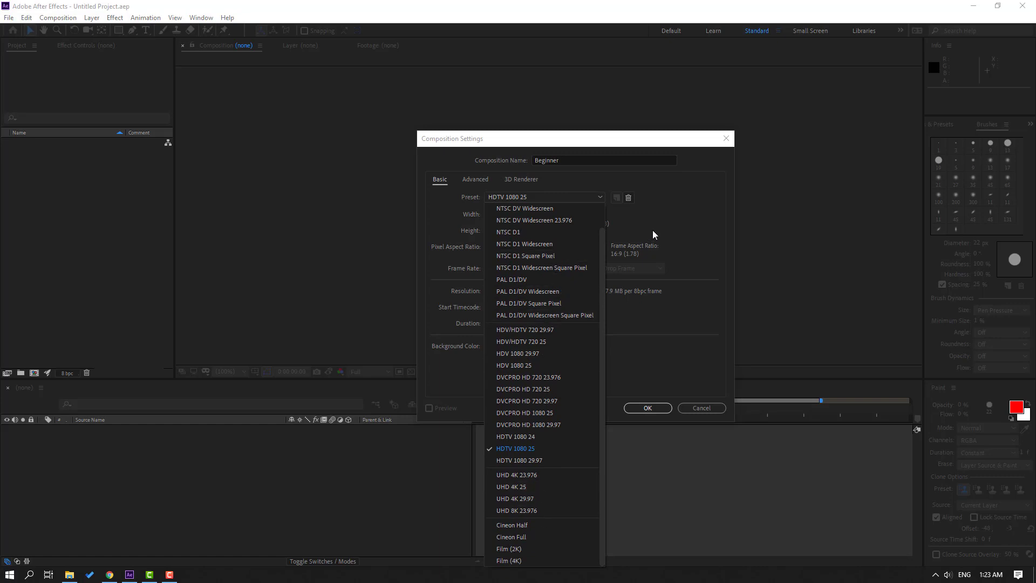
{"action": "mouse_move", "coordinate": [604, 246]}
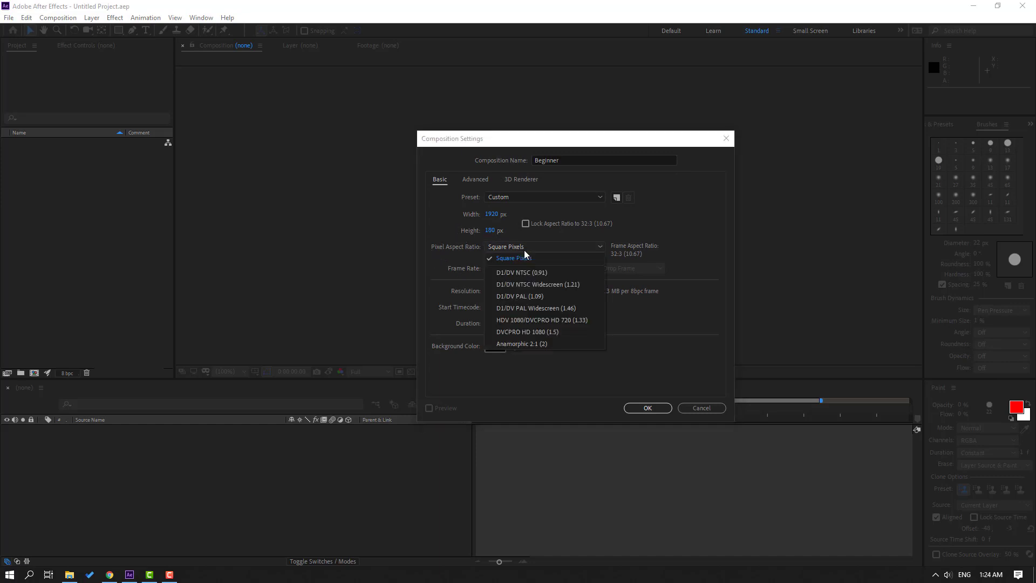
{"action": "mouse_move", "coordinate": [551, 258]}
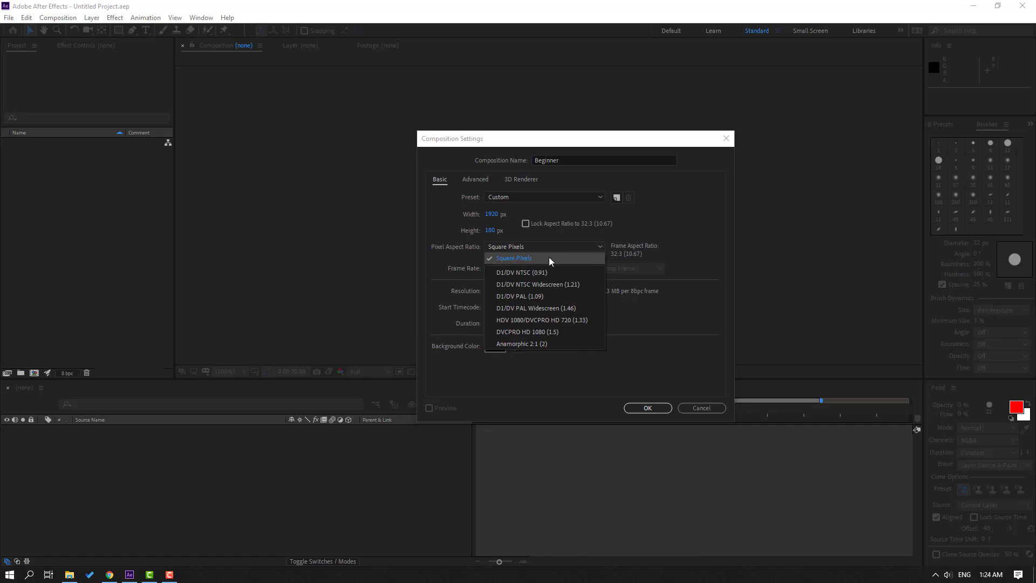
{"action": "mouse_move", "coordinate": [530, 265]}
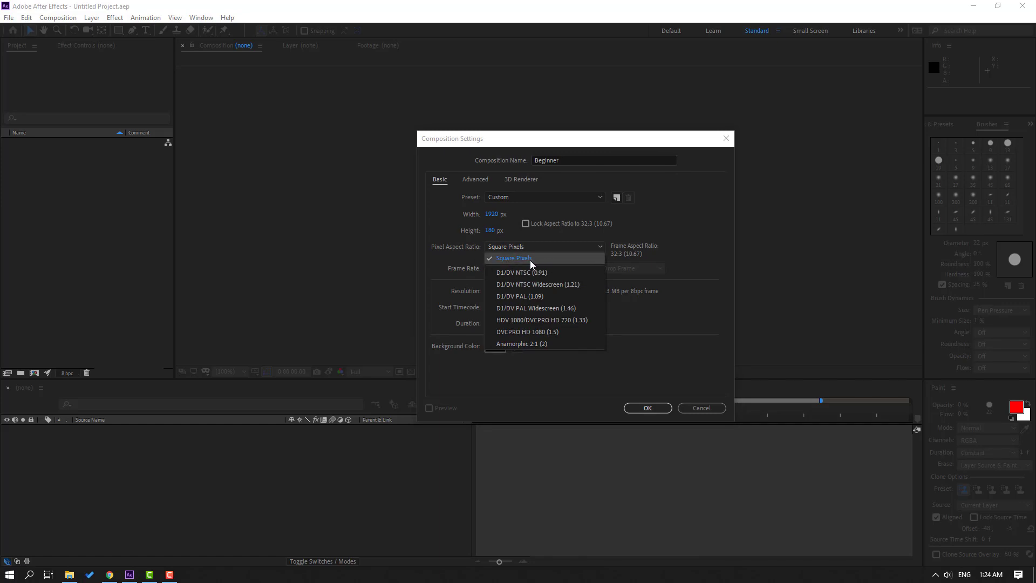
{"action": "mouse_move", "coordinate": [522, 272]}
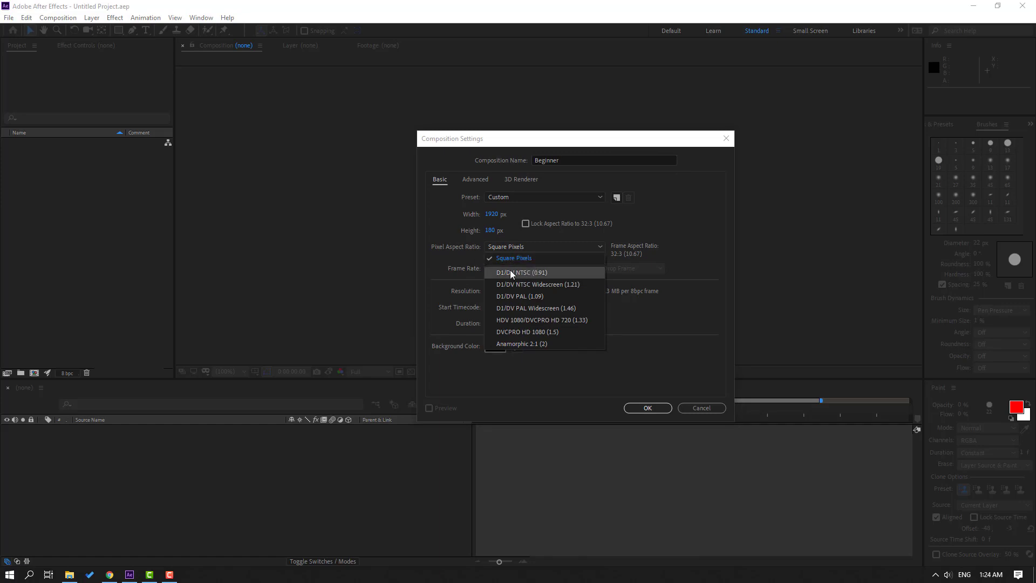
{"action": "mouse_move", "coordinate": [535, 332]}
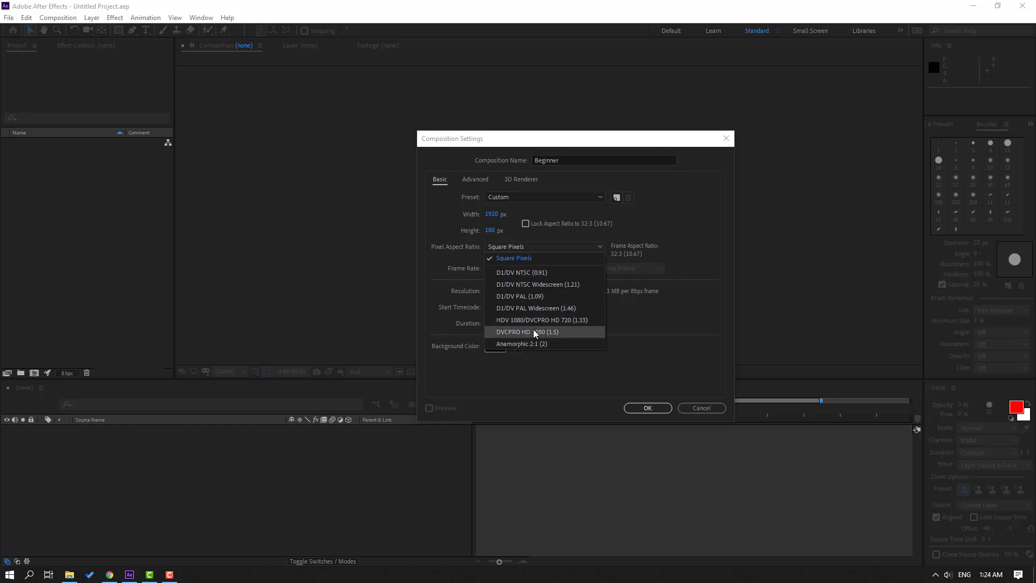
{"action": "left_click", "coordinate": [514, 258]}
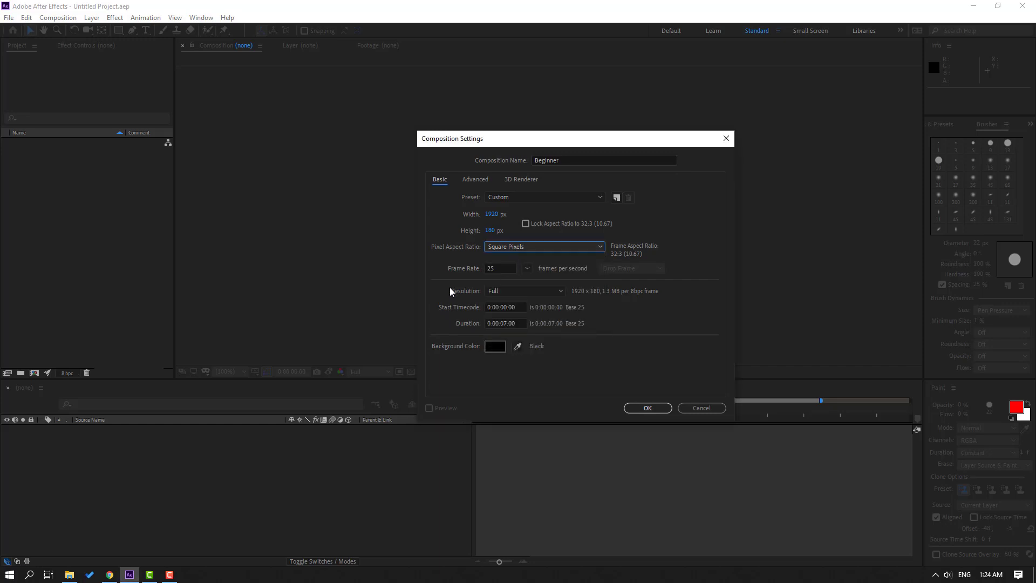
Step: Set the Beginner composition's frame rate to 30 fps and keep Full resolution
{"action": "triple_click", "coordinate": [499, 268]}
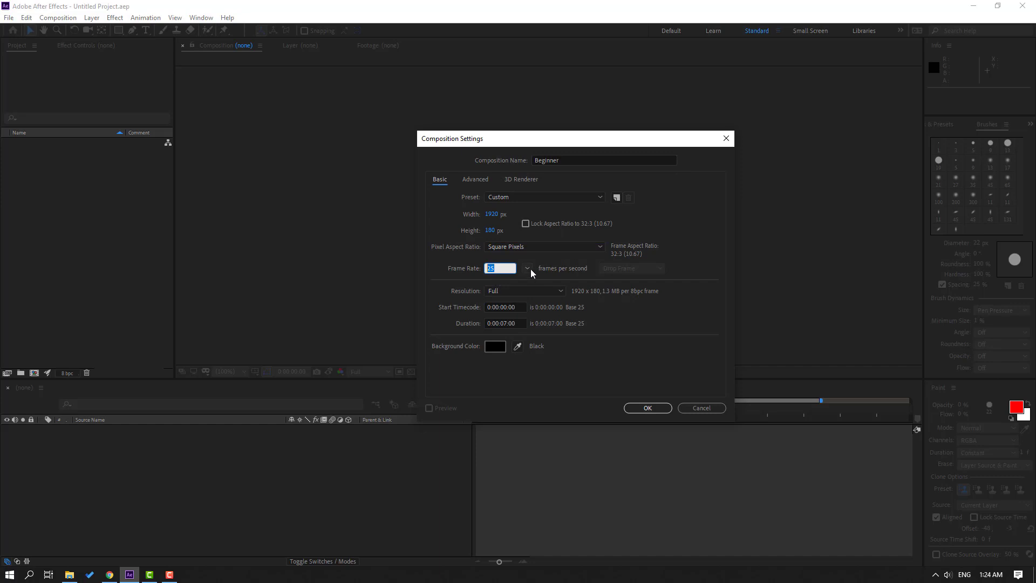
{"action": "left_click", "coordinate": [527, 268]}
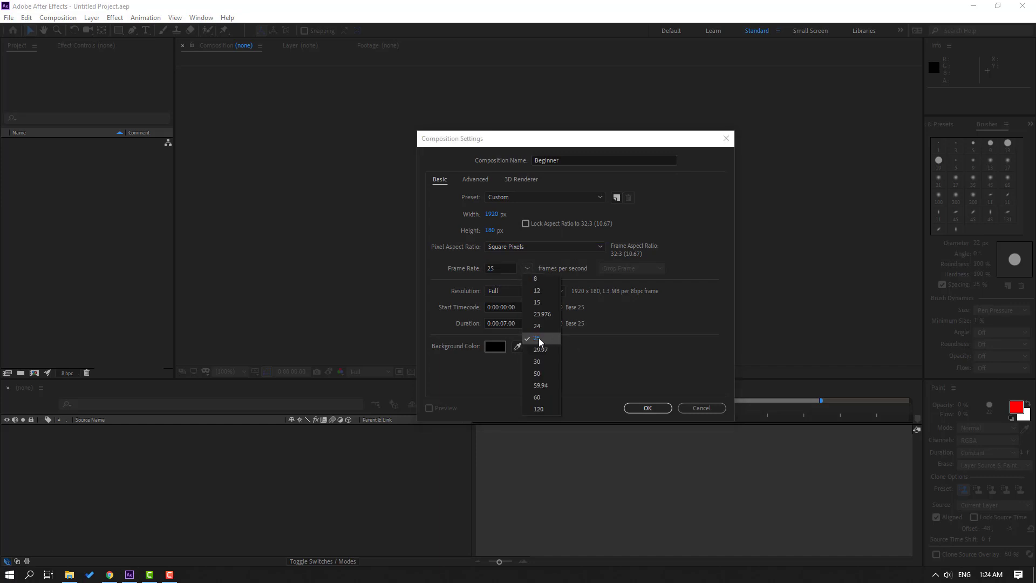
{"action": "mouse_move", "coordinate": [547, 397]}
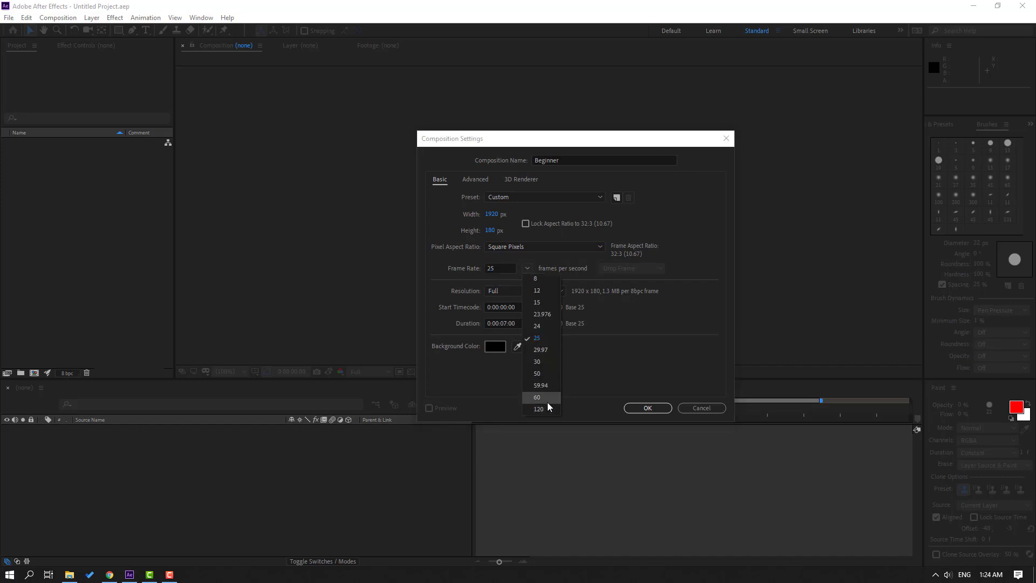
{"action": "mouse_move", "coordinate": [545, 397]}
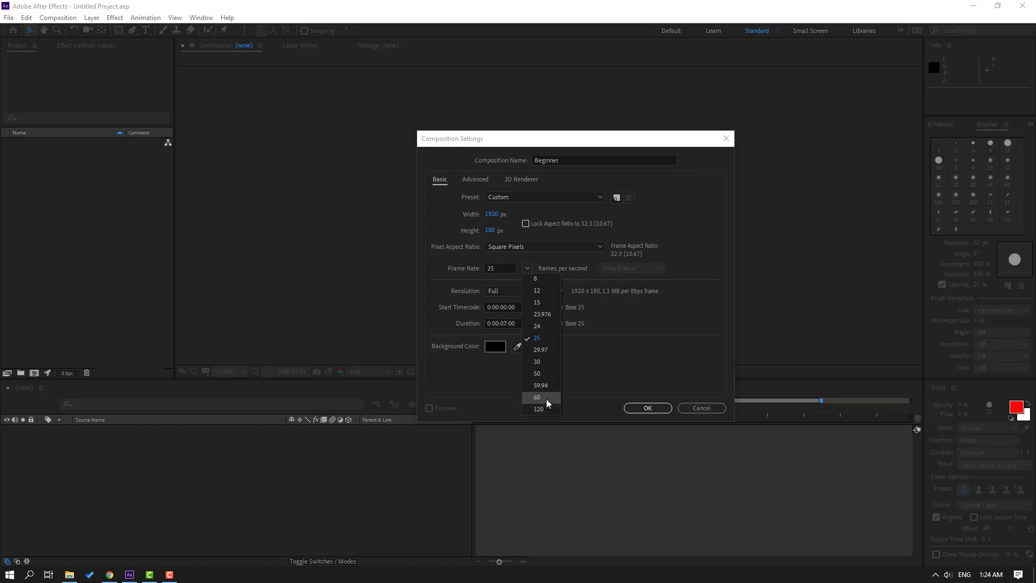
{"action": "left_click", "coordinate": [537, 361]}
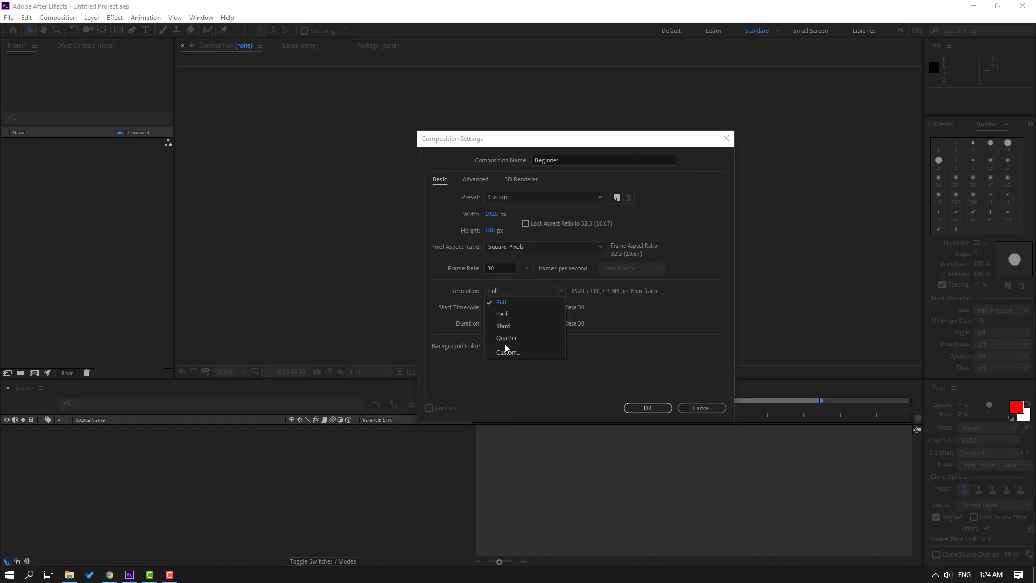
{"action": "mouse_move", "coordinate": [505, 325]}
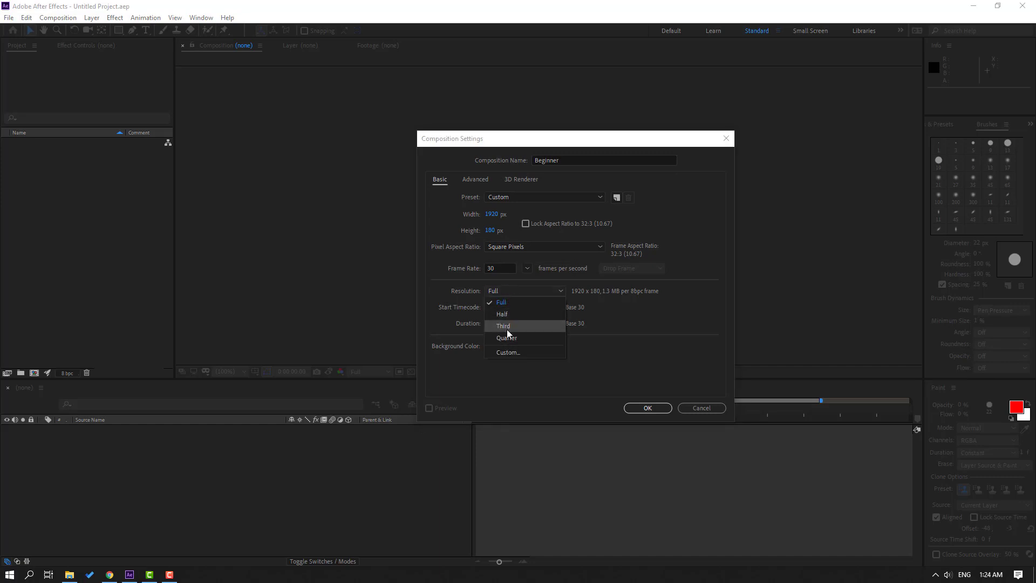
{"action": "left_click", "coordinate": [500, 302]}
{"action": "type", "text": "1080"}
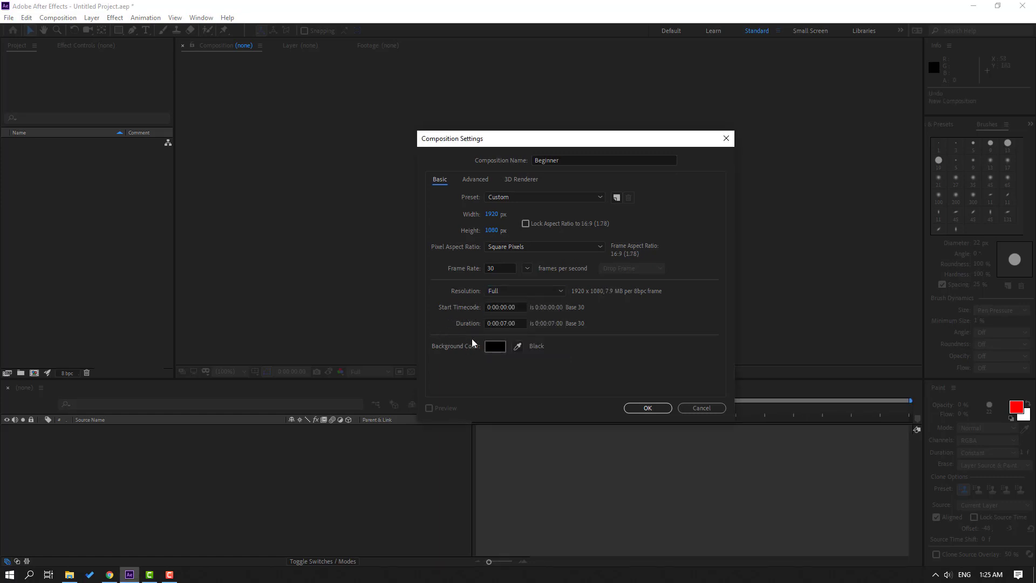
{"action": "mouse_move", "coordinate": [445, 333]}
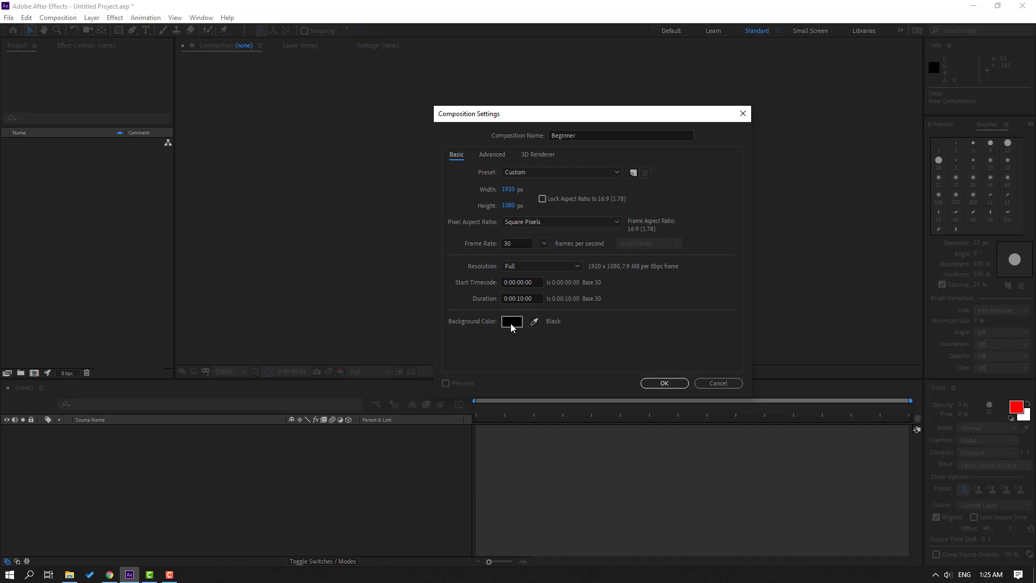
Step: Pick a deep red background colour in the colour chooser and confirm it
{"action": "left_click", "coordinate": [511, 321]}
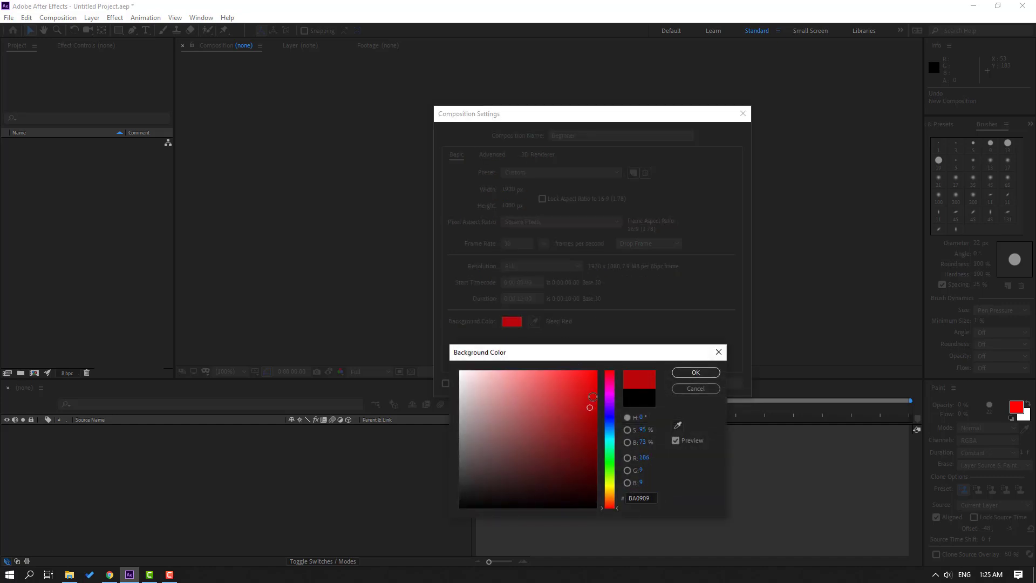
{"action": "left_click", "coordinate": [574, 418]}
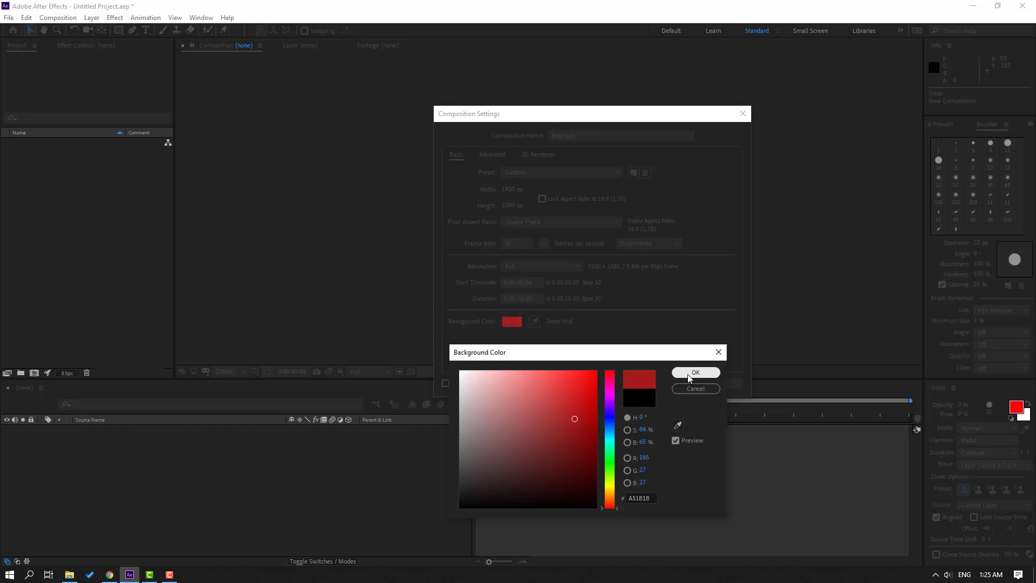
{"action": "left_click", "coordinate": [695, 372]}
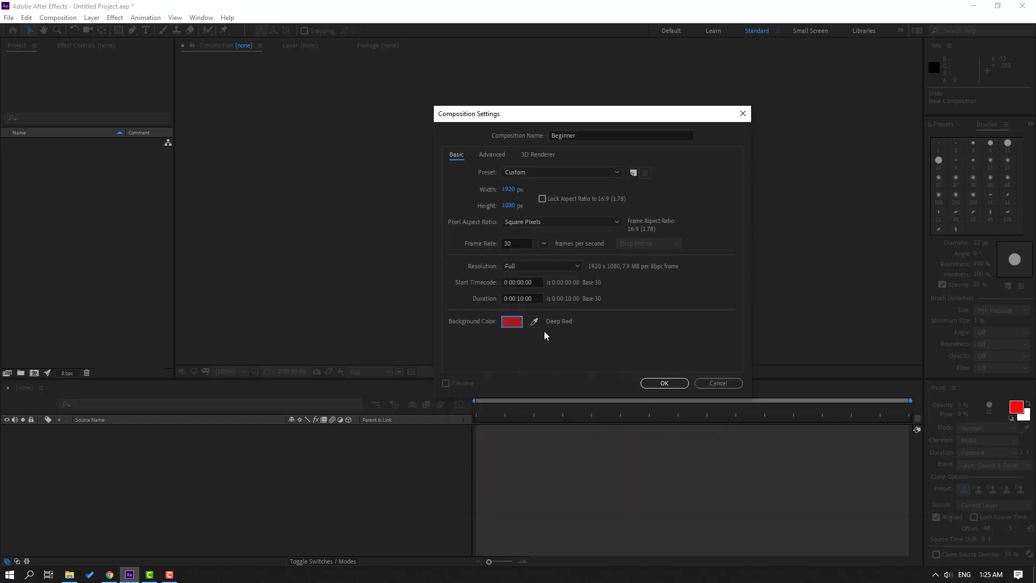
Step: Sample a gray background colour with the eyedropper and create the composition
{"action": "left_click", "coordinate": [534, 321]}
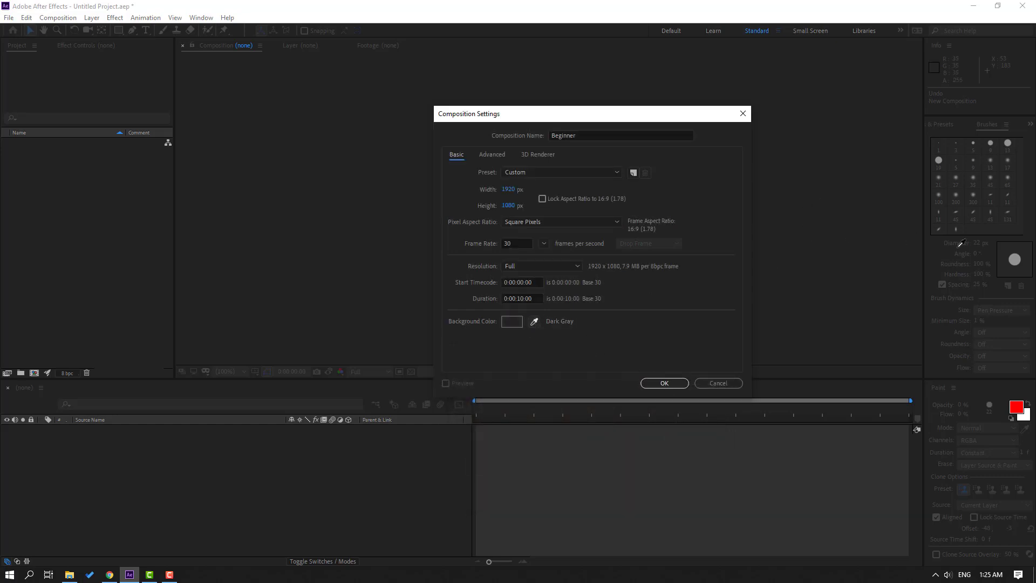
{"action": "left_click", "coordinate": [512, 321]}
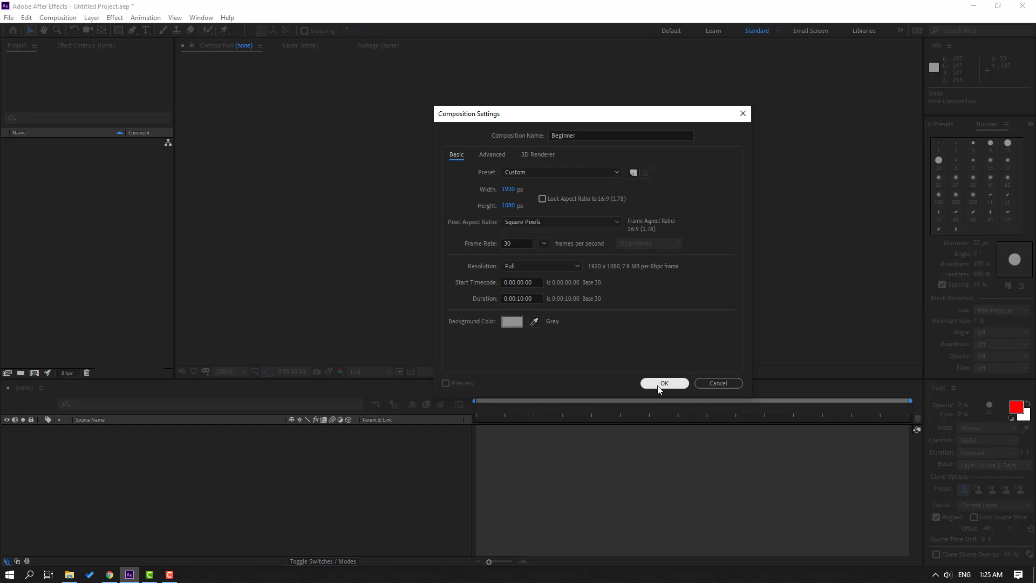
{"action": "left_click", "coordinate": [663, 383]}
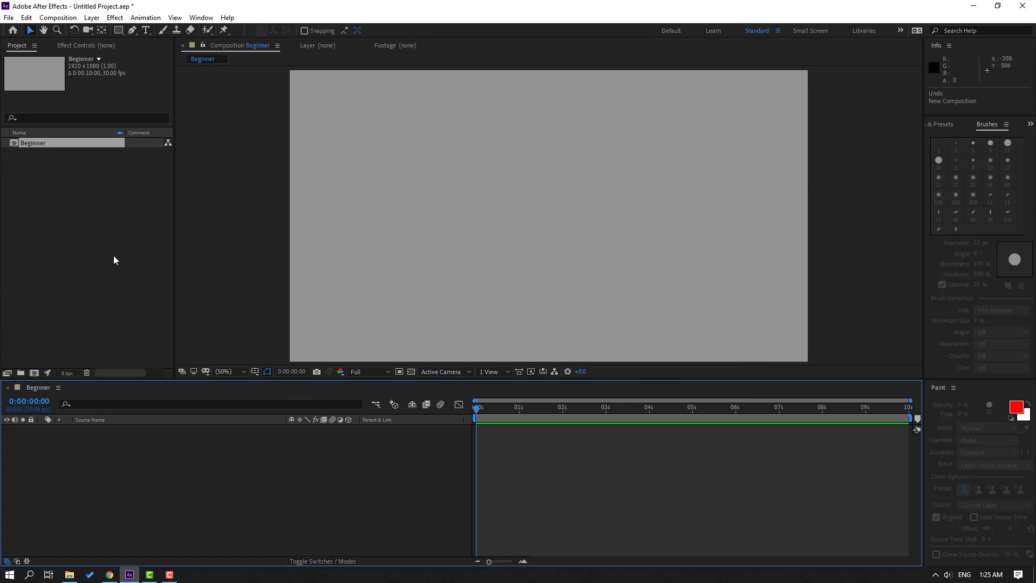
{"action": "mouse_move", "coordinate": [195, 485]}
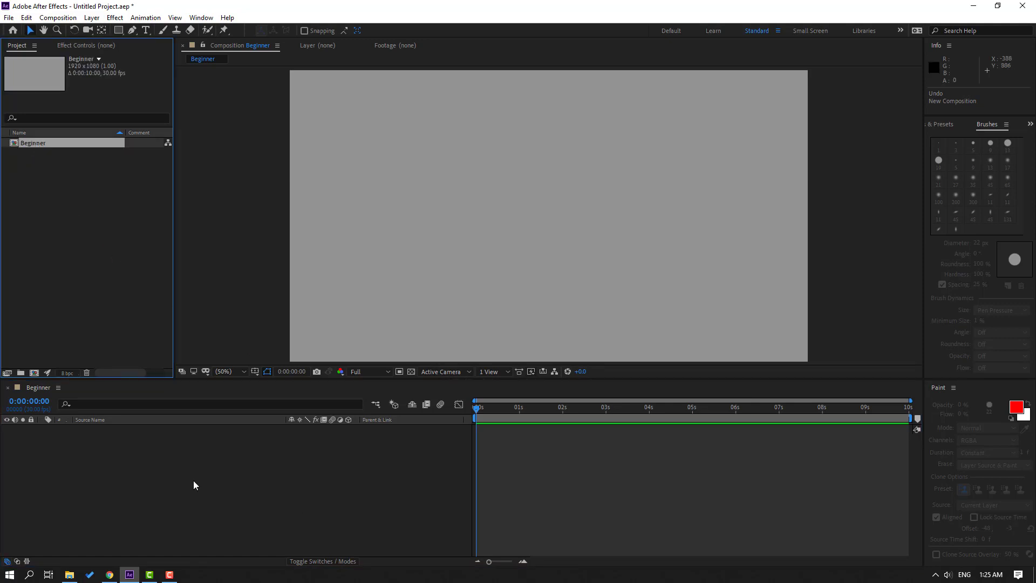